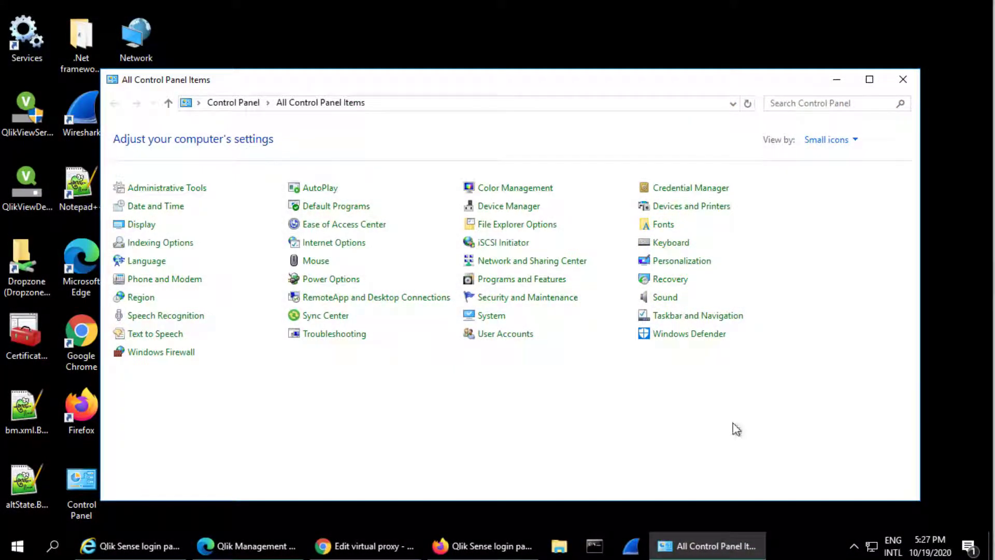
Bring up the custom security level settings for the Internet zone in Internet Options
click(334, 242)
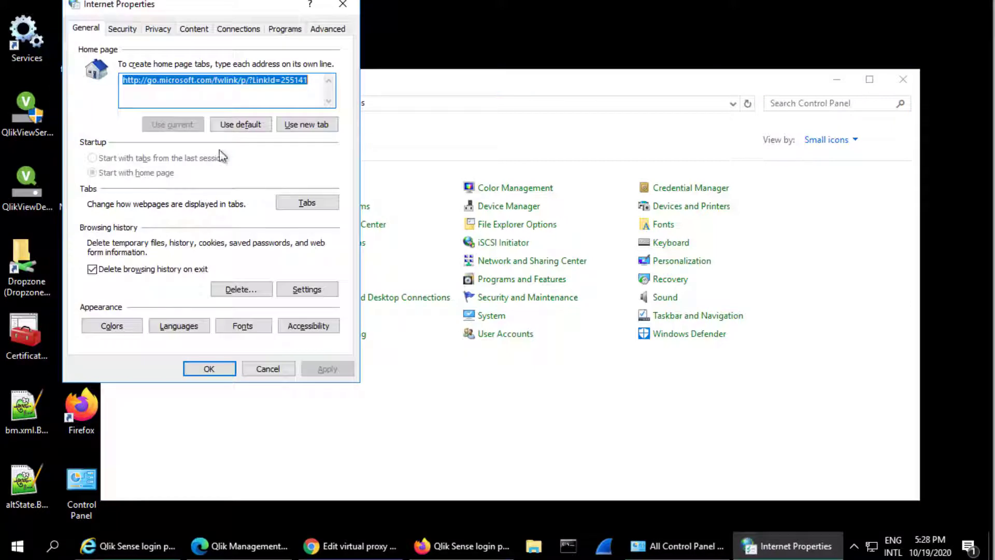
click(127, 56)
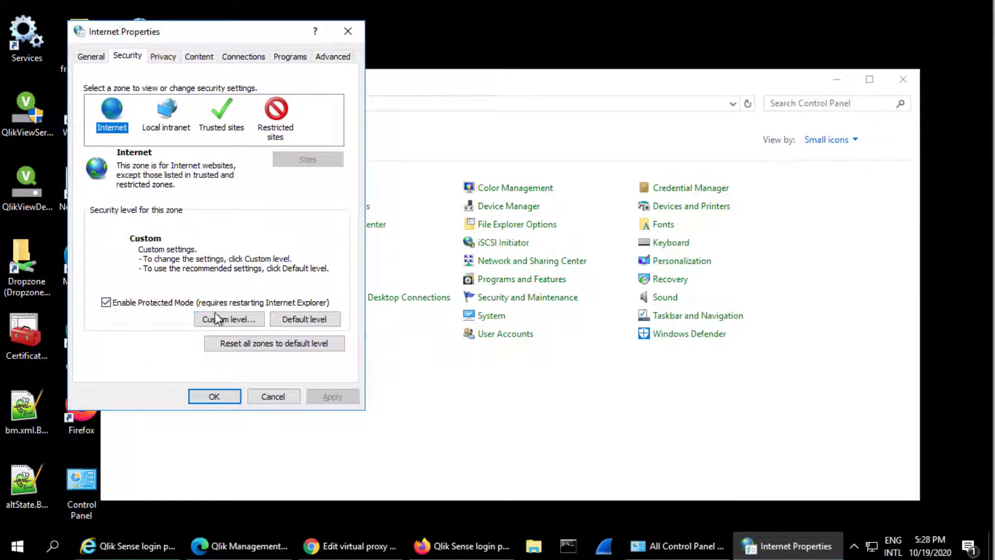
click(228, 319)
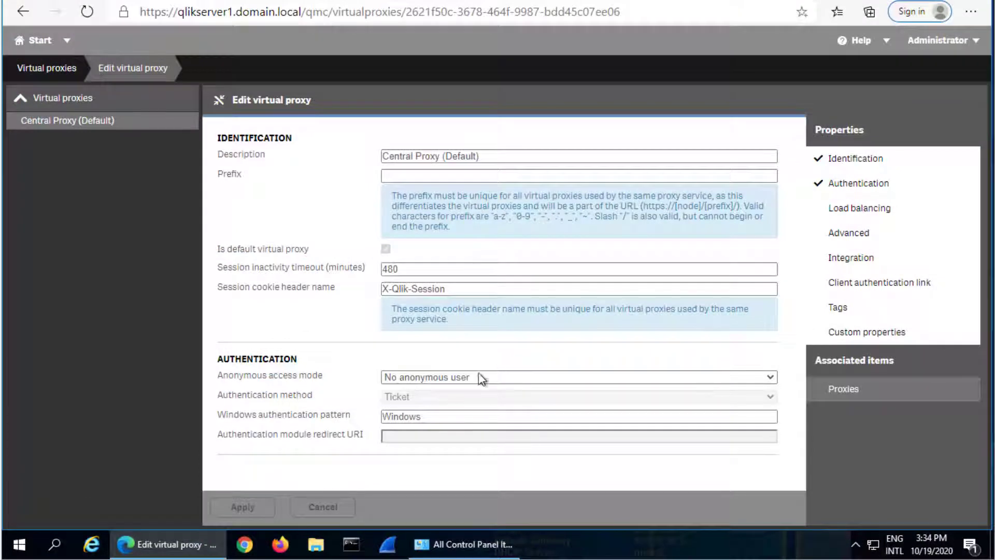
click(577, 416)
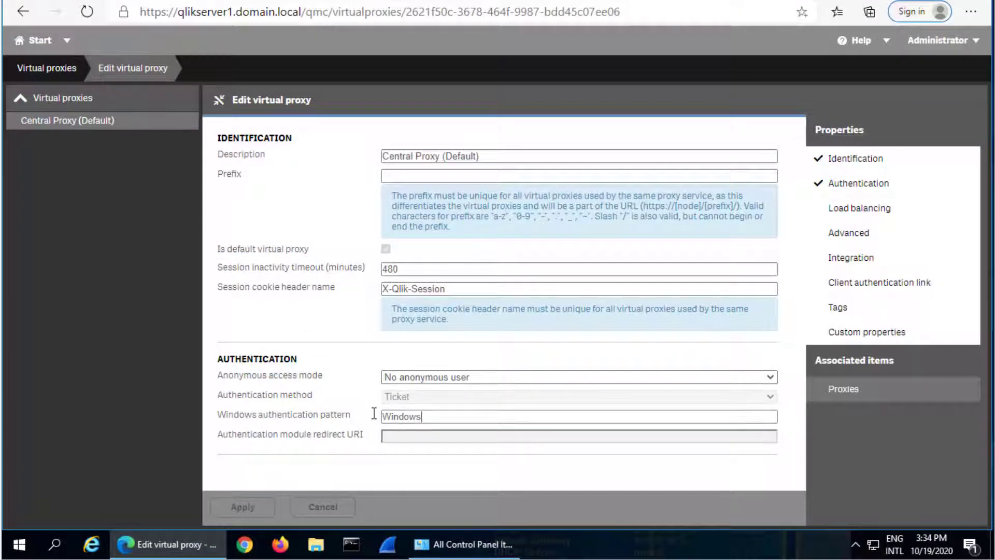
double_click(402, 415)
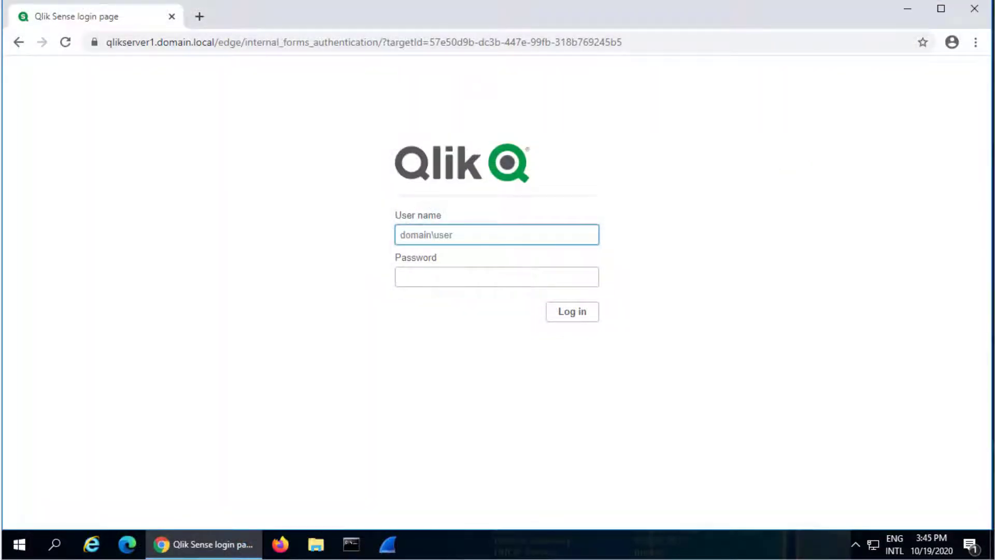
click(496, 234)
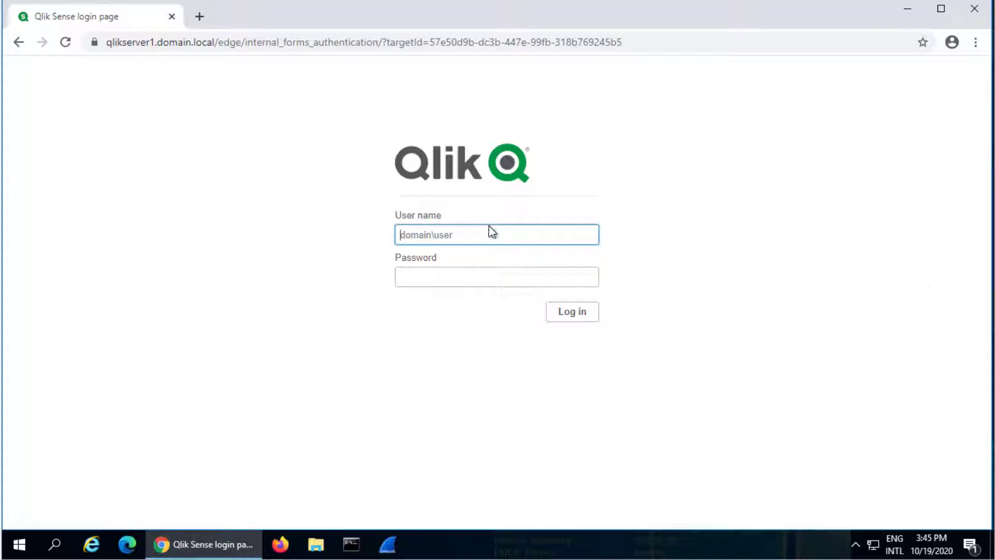
text(do)
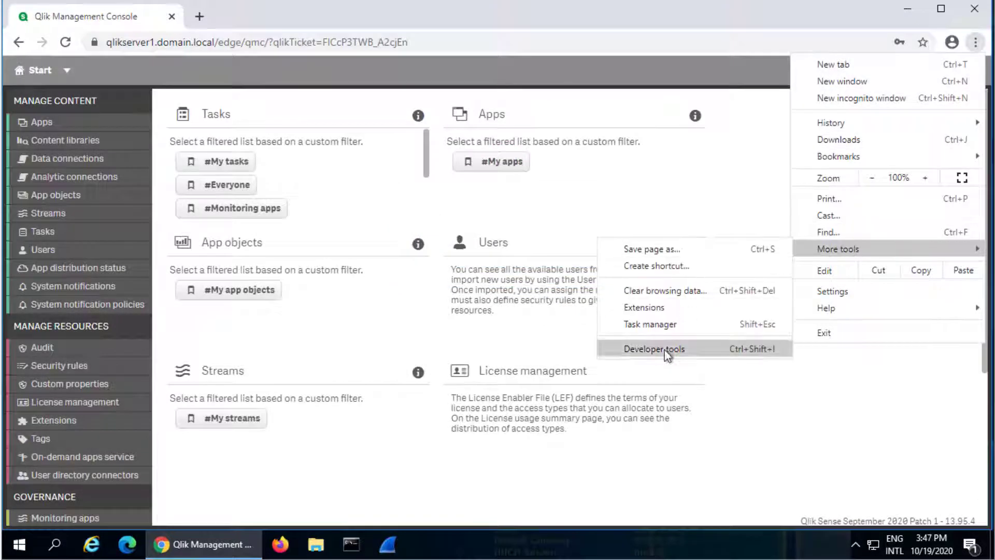
Open Chrome developer tools on the Network panel
click(653, 348)
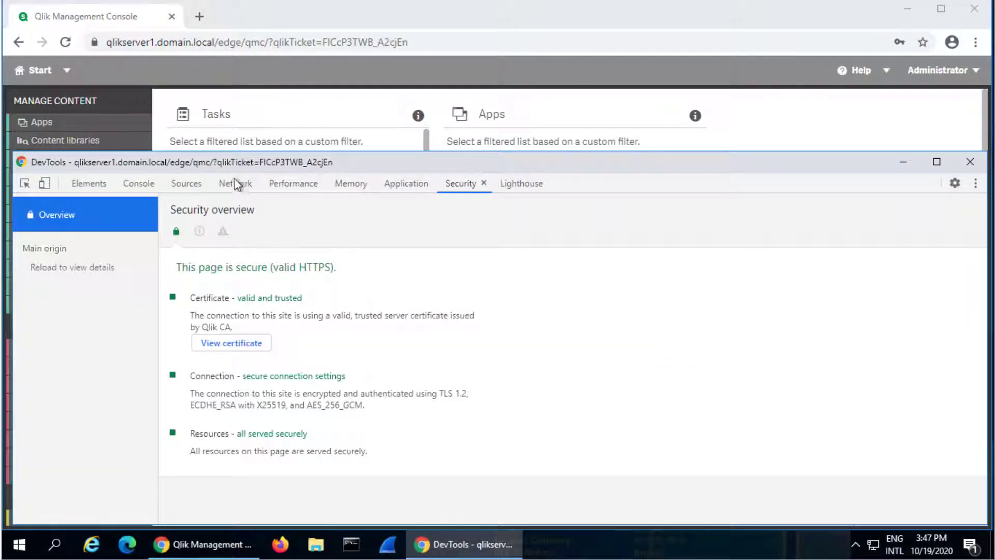
click(235, 183)
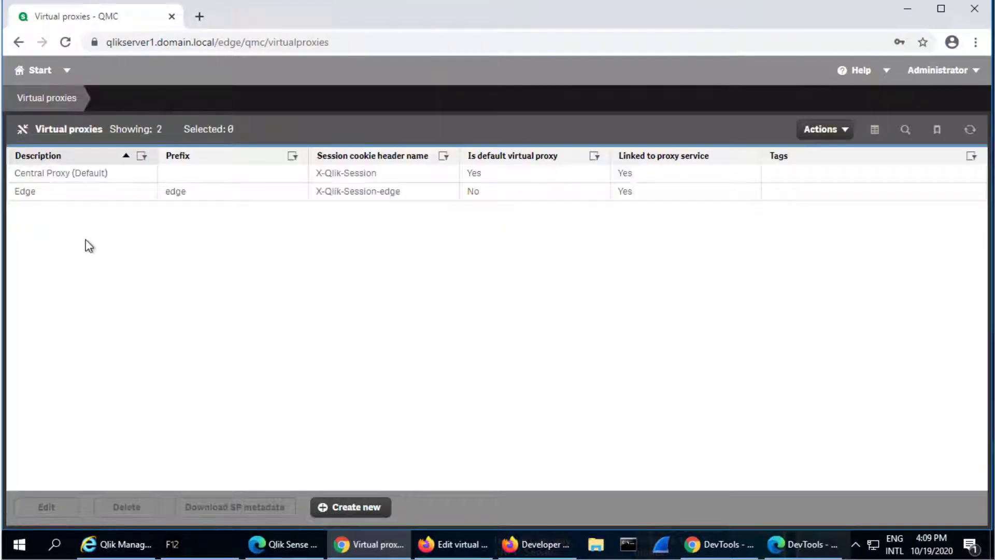
Edit the Edge virtual proxy and display its Authentication properties
click(350, 507)
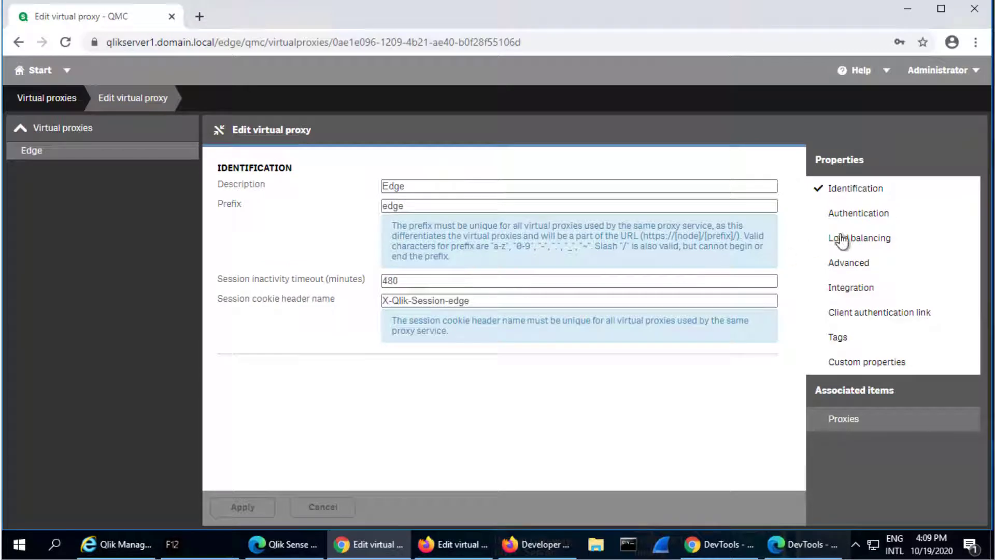
click(858, 212)
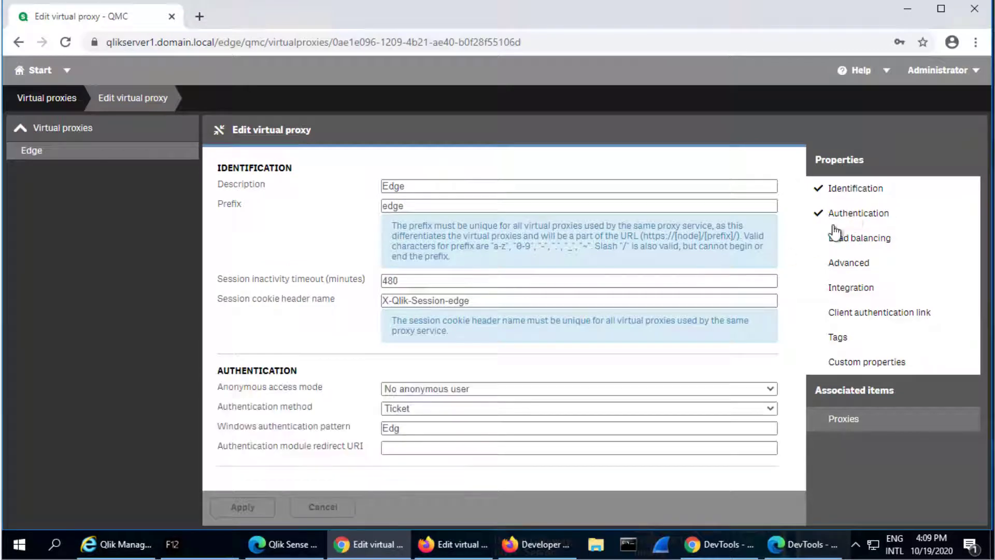
mouse_move(566, 335)
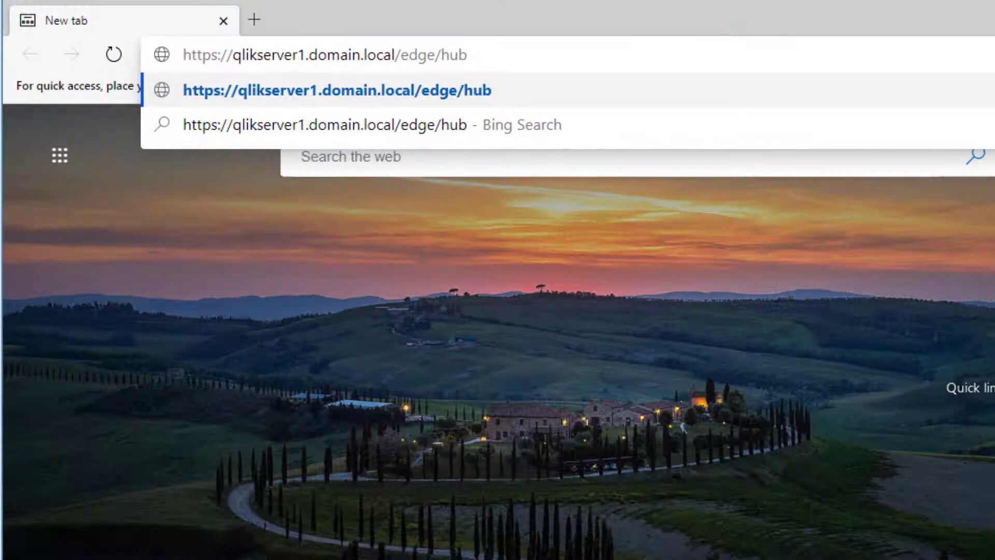
key(Enter)
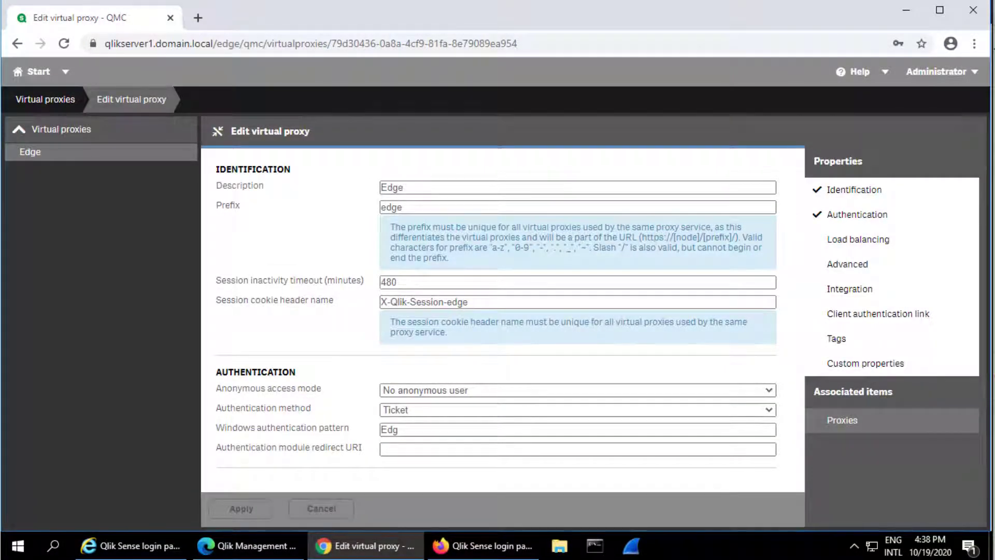
mouse_move(908, 321)
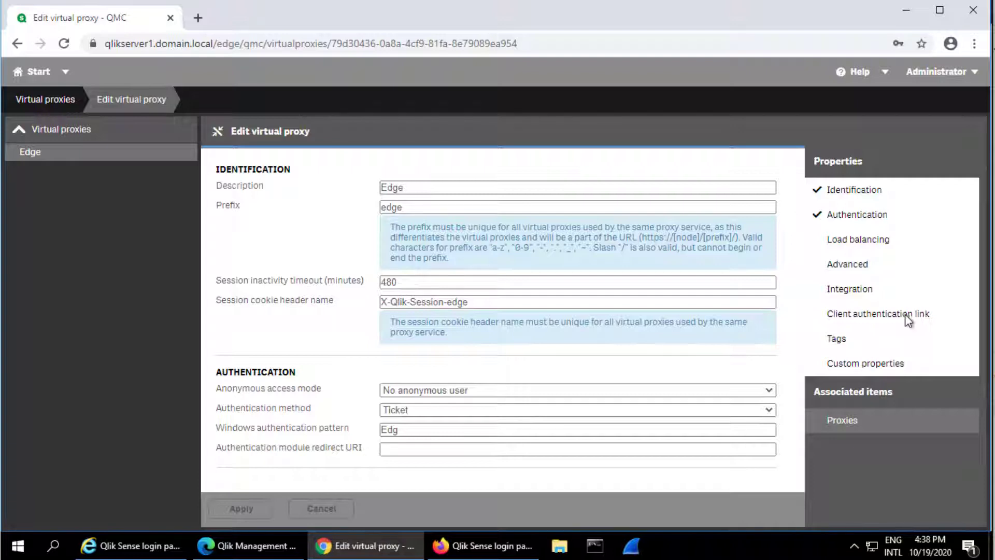
Hide Identification and select the empty authentication module redirect URI field
click(858, 214)
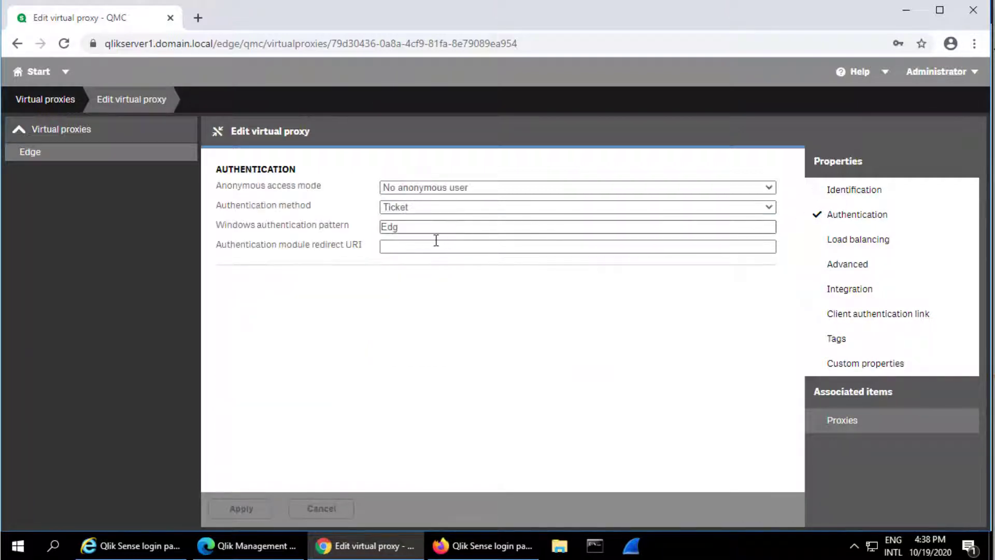
mouse_move(378, 247)
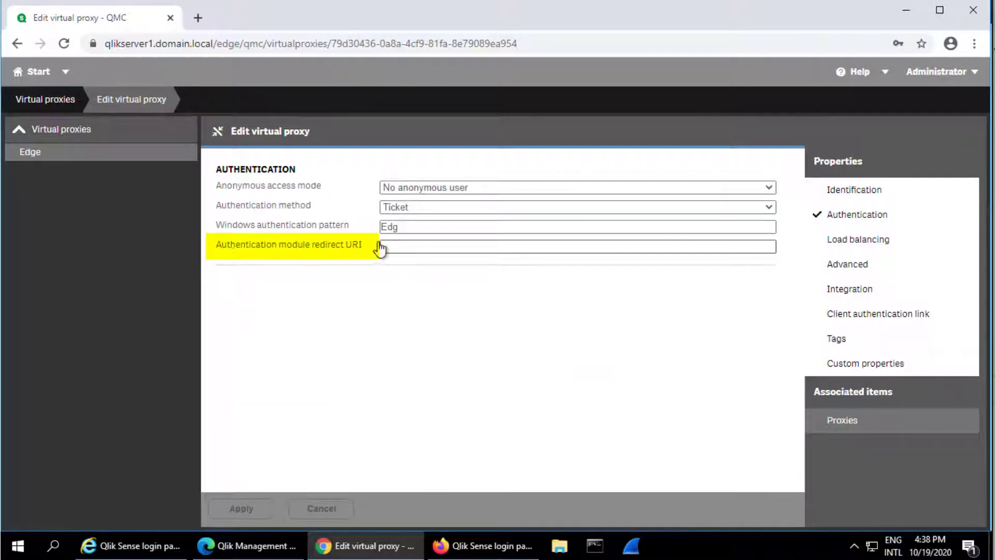
click(576, 247)
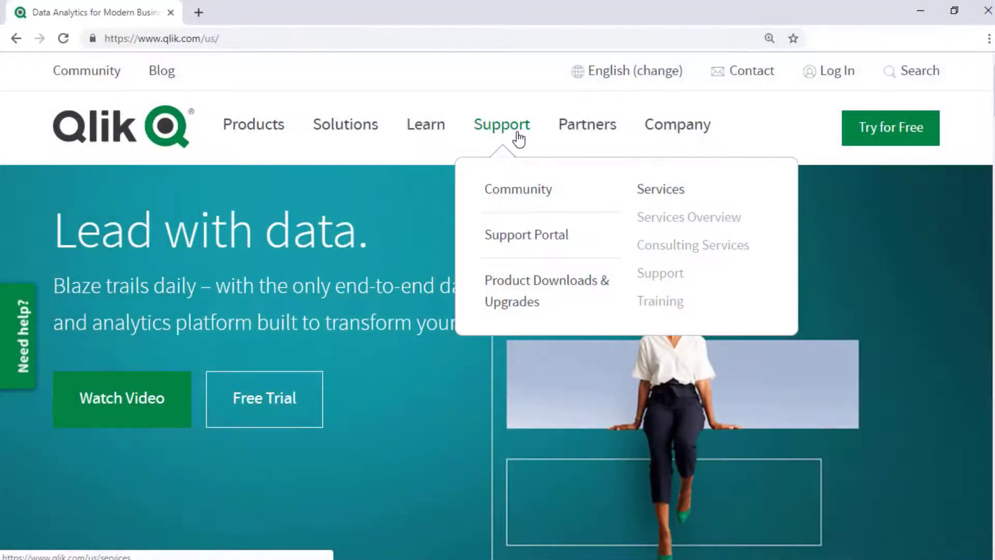
Search the Qlik Support Portal for 'Windows Event Logs'
click(526, 234)
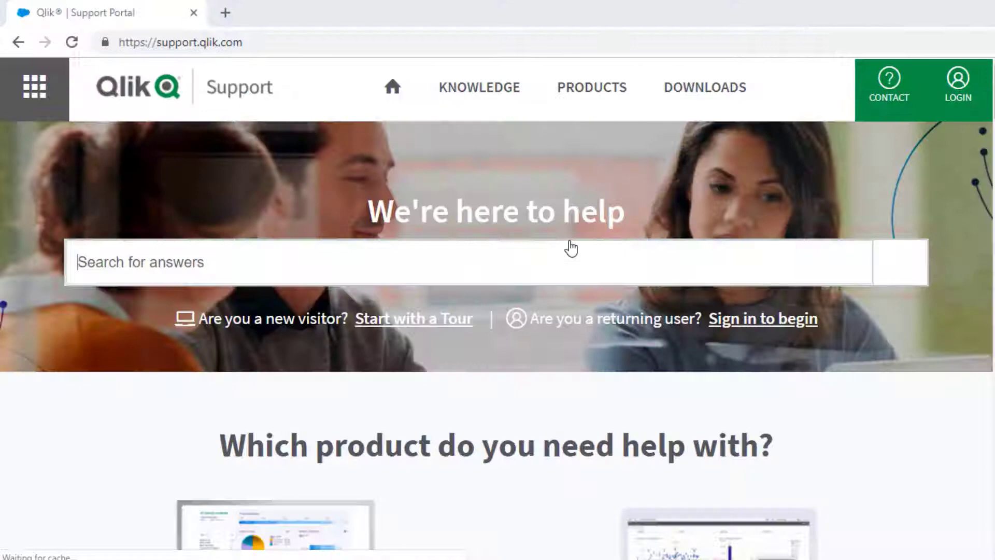
click(468, 263)
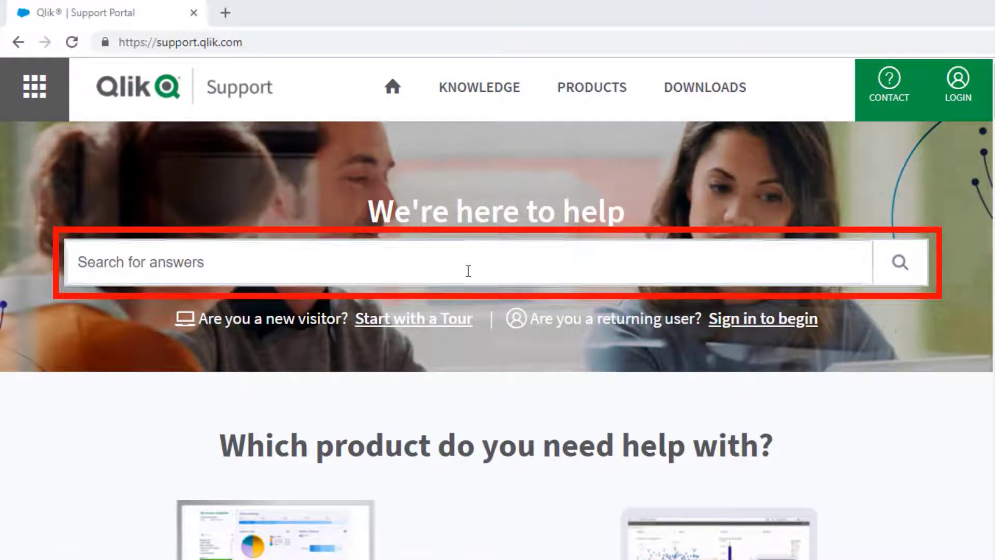
text(Windows Event Logs)
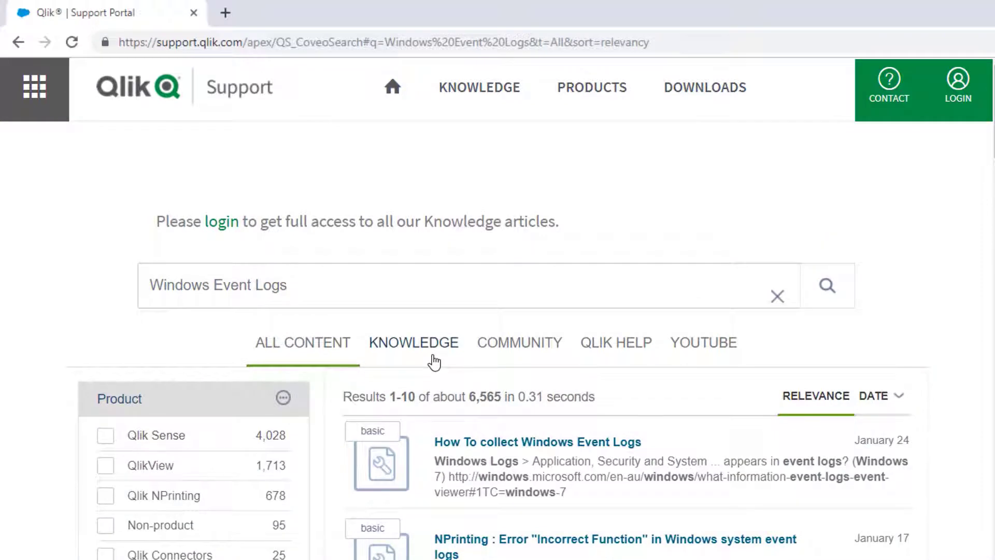
mouse_move(616, 342)
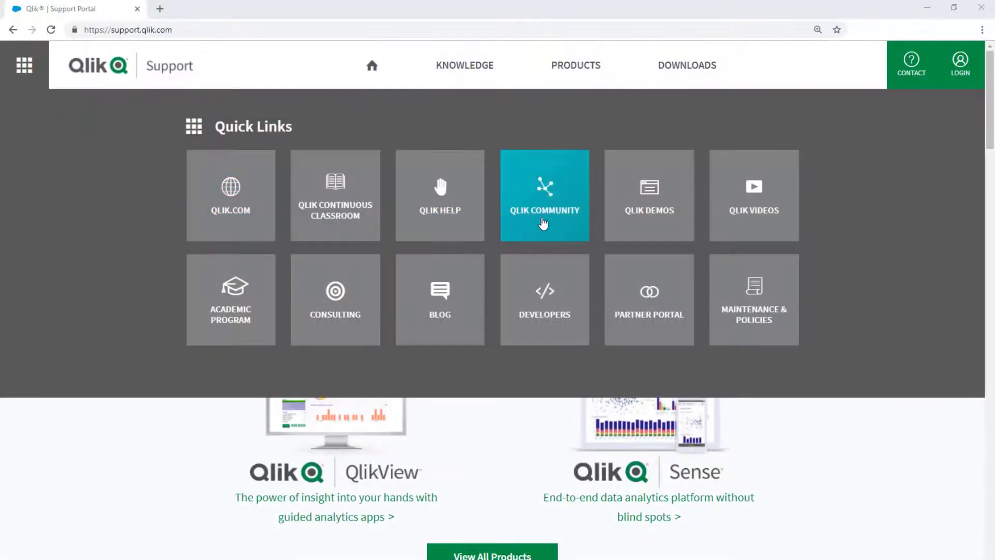
Go to Qlik Community from the quick links and view its Blogs page
click(544, 195)
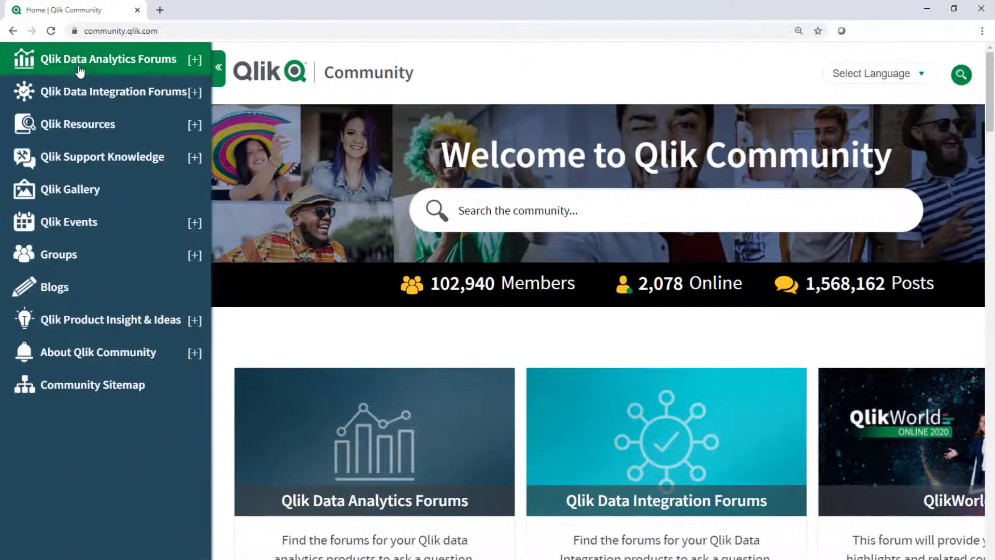
click(195, 59)
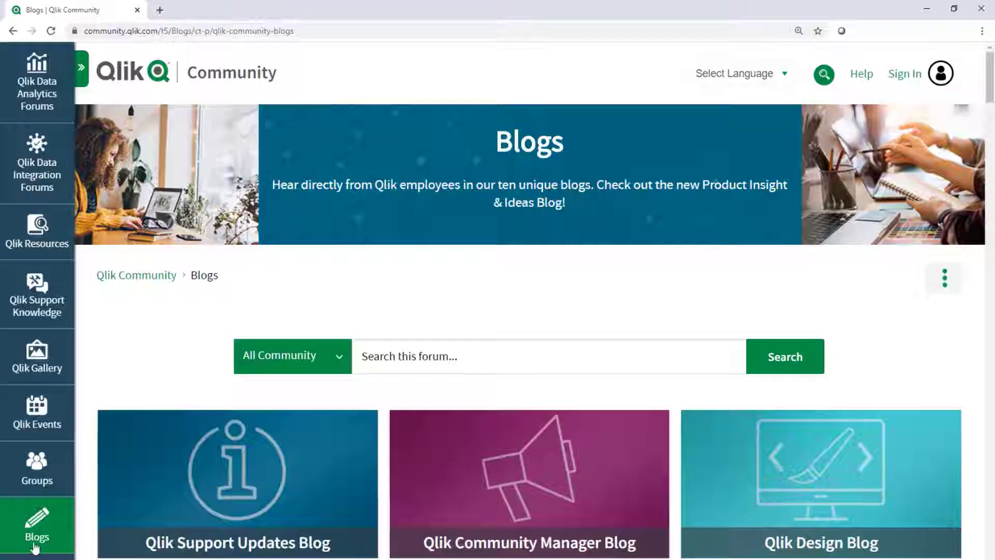
mouse_move(246, 553)
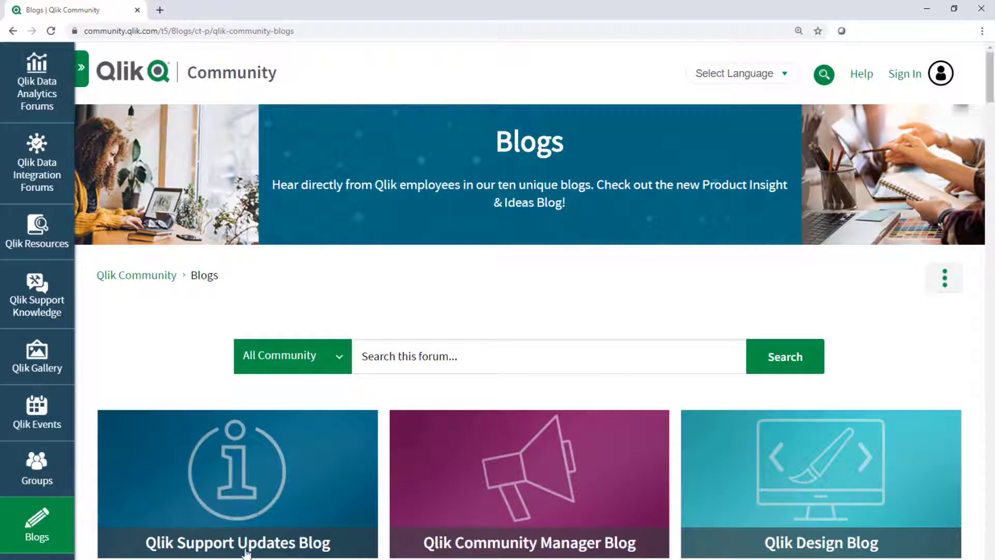